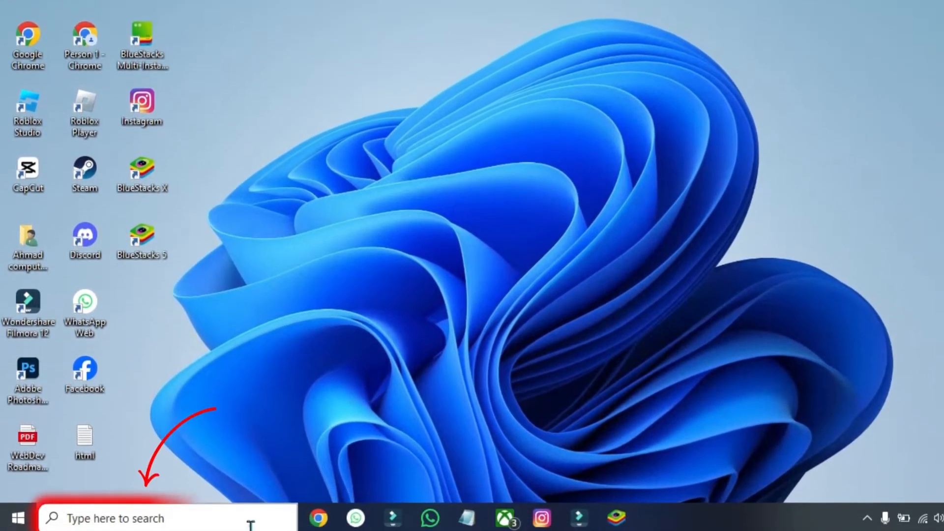
Step: Search Windows for 'task' and launch the Task Manager best match
{"action": "type", "text": "task"}
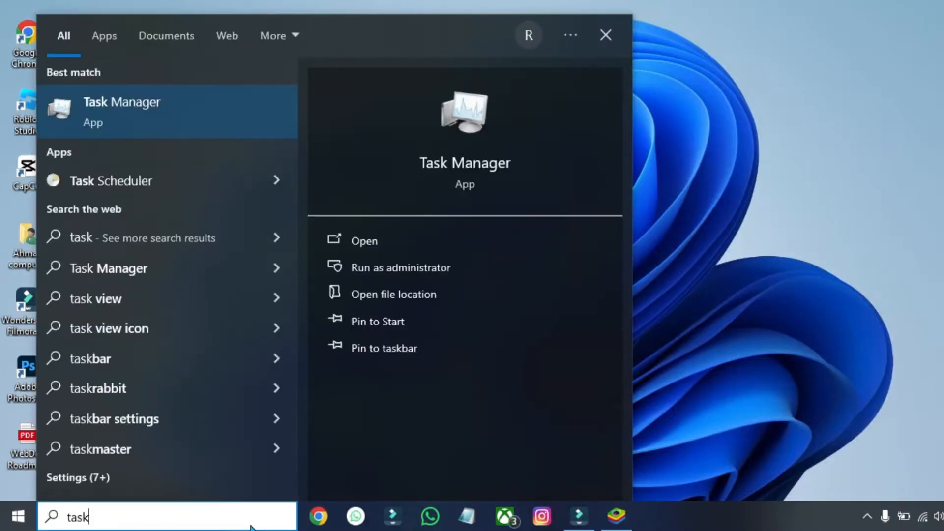
{"action": "left_click", "coordinate": [364, 241]}
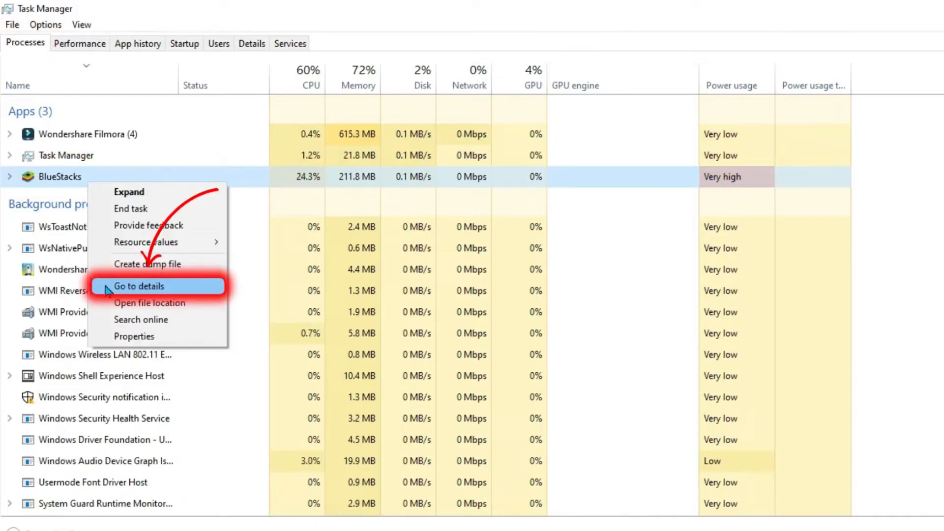
Step: Raise BlueStacks' HD-Player.exe process priority to Above normal and confirm the change
{"action": "left_click", "coordinate": [140, 286]}
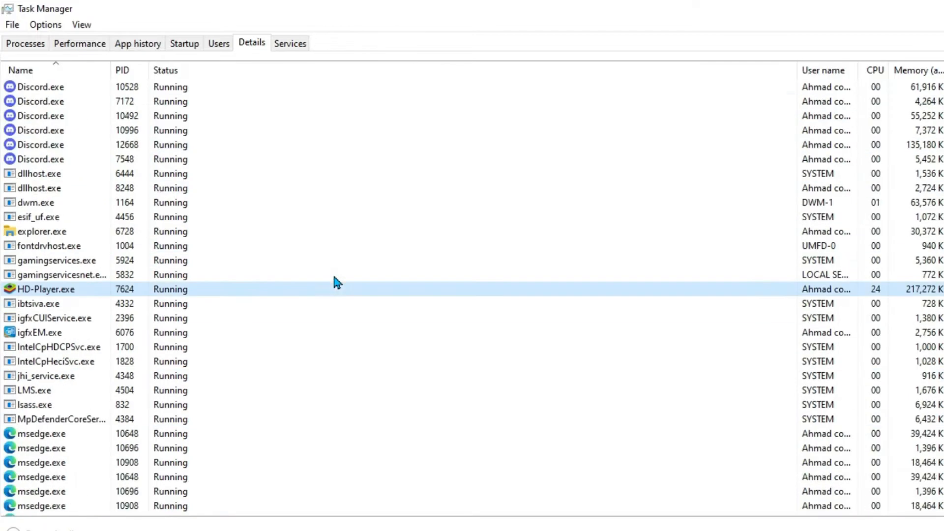
{"action": "scroll", "scroll_direction": "down", "scroll_amount": 3}
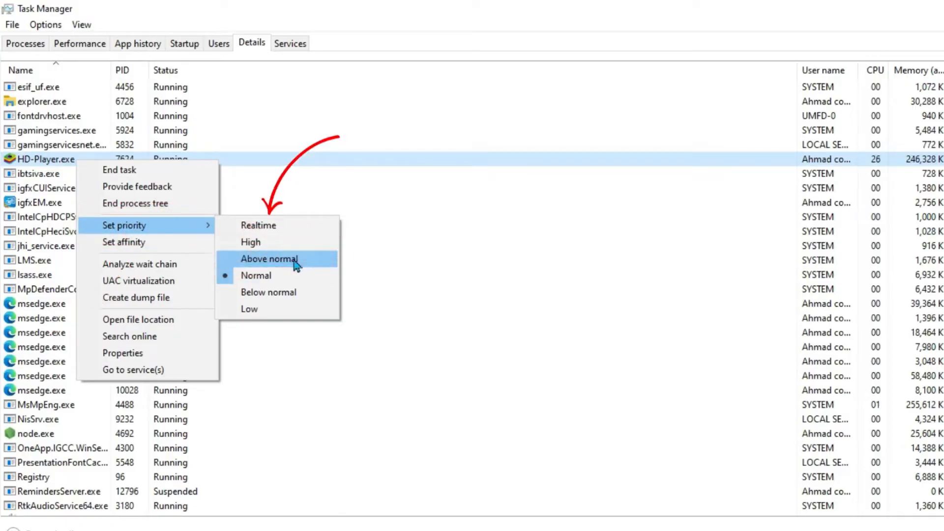
{"action": "left_click", "coordinate": [269, 259]}
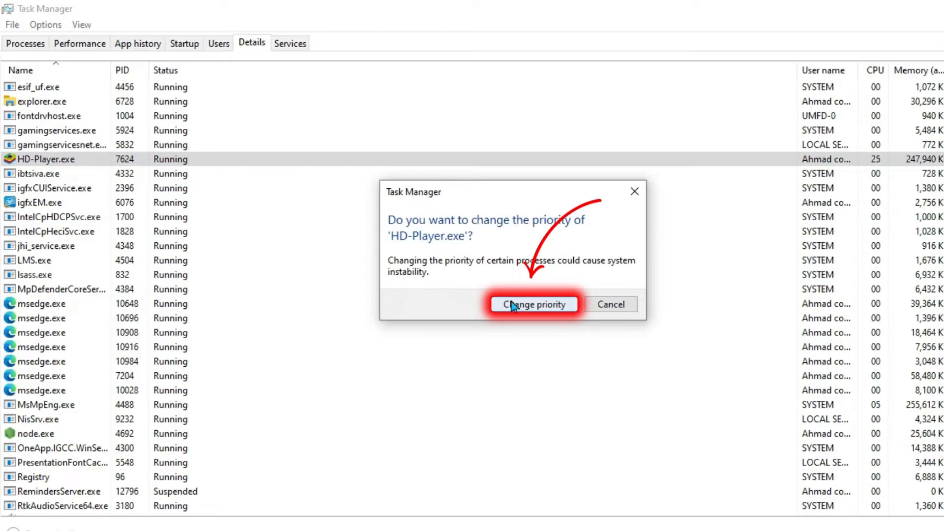
{"action": "left_click", "coordinate": [532, 303]}
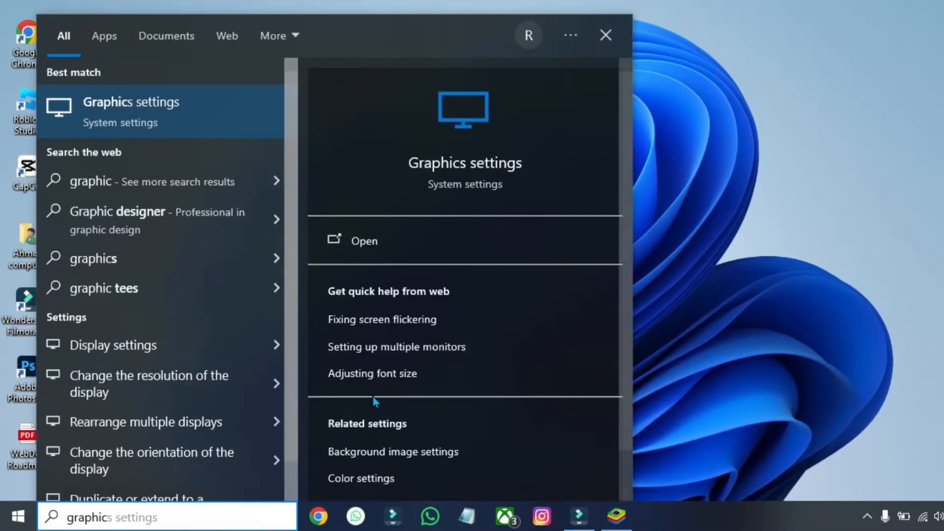
Step: Change BlueStacks' Windows graphics preference from Power saving to High performance and save
{"action": "left_click", "coordinate": [364, 241]}
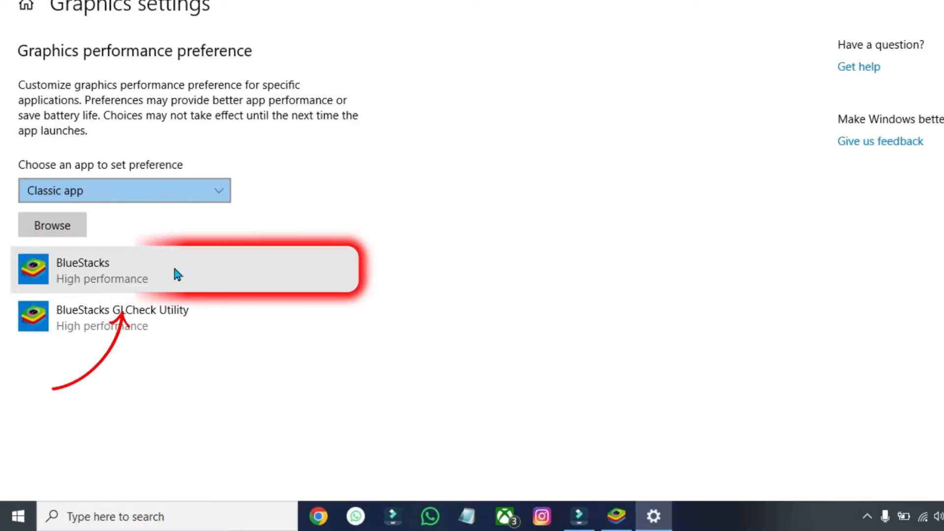
{"action": "left_click", "coordinate": [212, 336]}
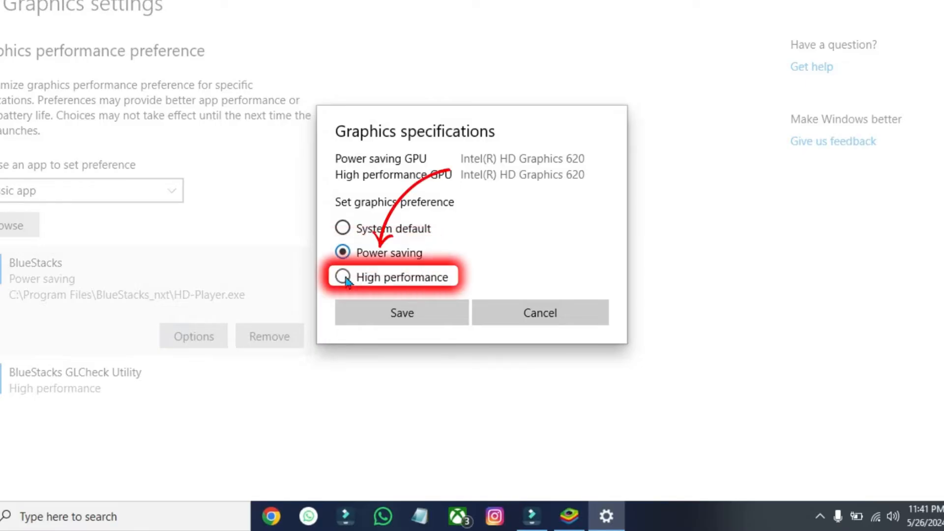
{"action": "left_click", "coordinate": [341, 276]}
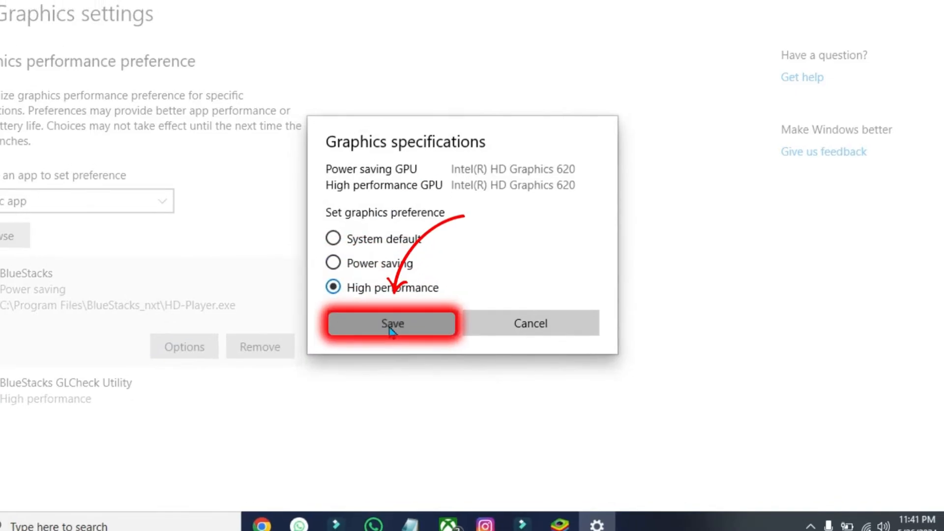
{"action": "left_click", "coordinate": [391, 323]}
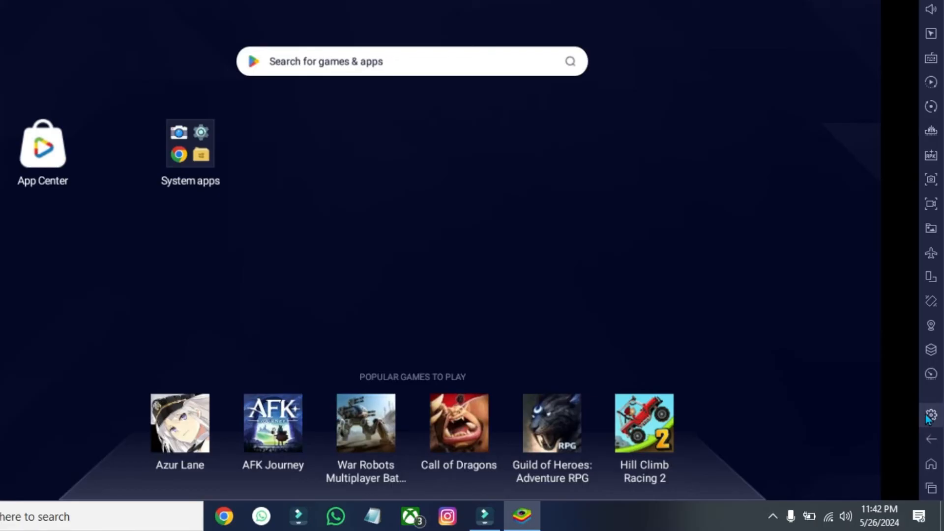
Step: Open BlueStacks Settings using the gear icon in the right sidebar
{"action": "left_click", "coordinate": [931, 414]}
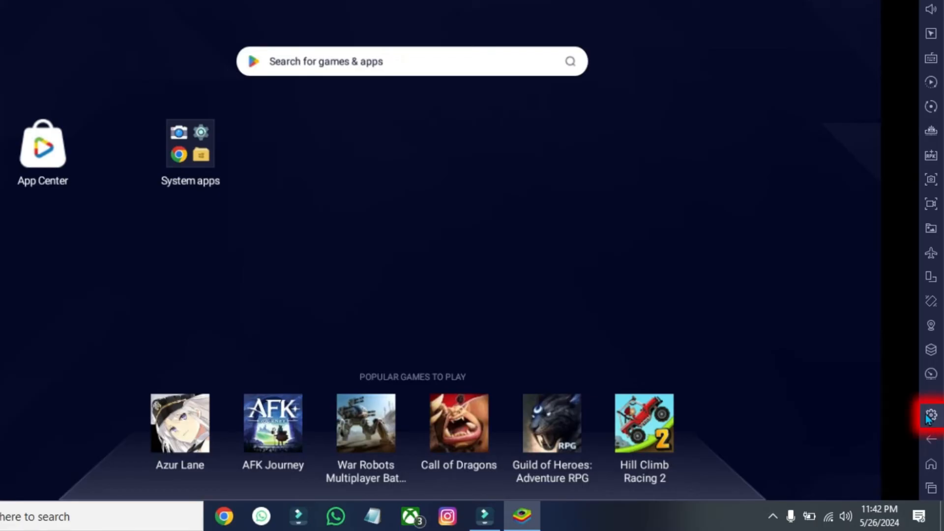
{"action": "left_click", "coordinate": [931, 414]}
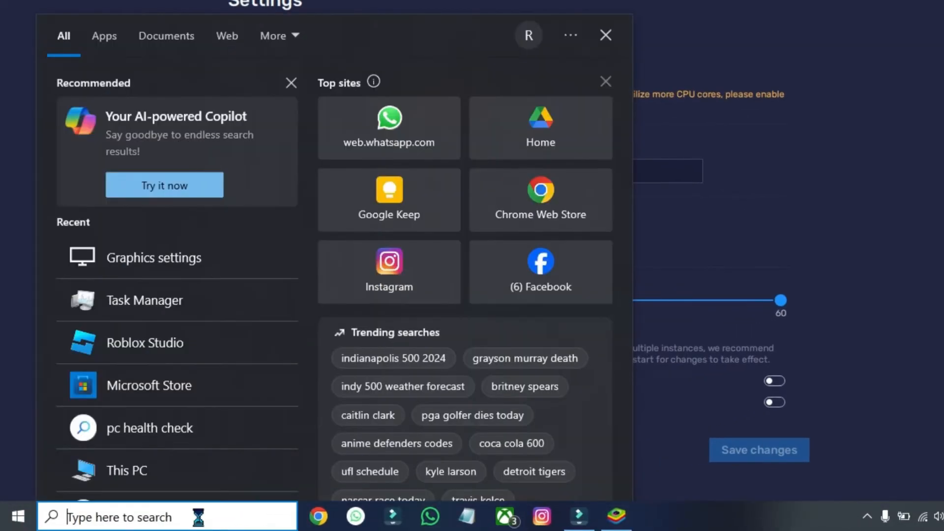
Step: Reopen Task Manager from recent search and view its Performance tab CPU and memory figures
{"action": "left_click", "coordinate": [144, 301]}
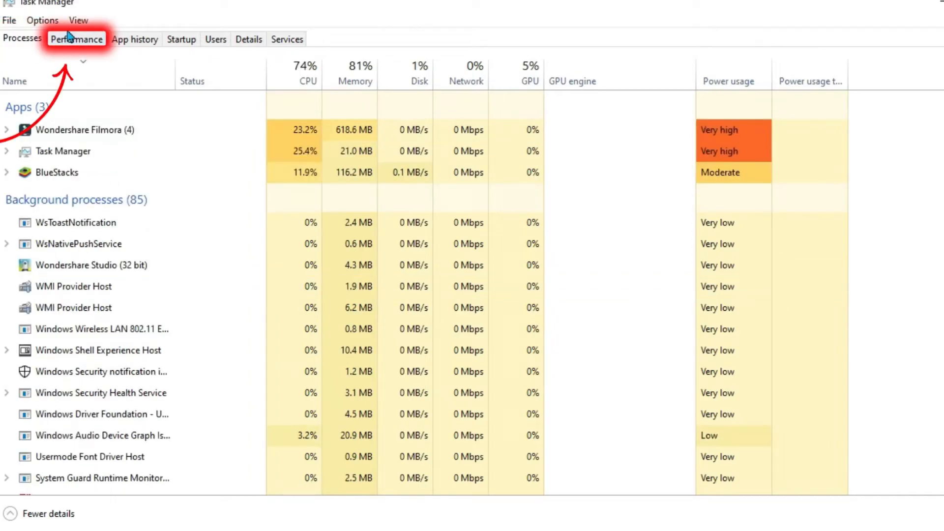
{"action": "left_click", "coordinate": [77, 39]}
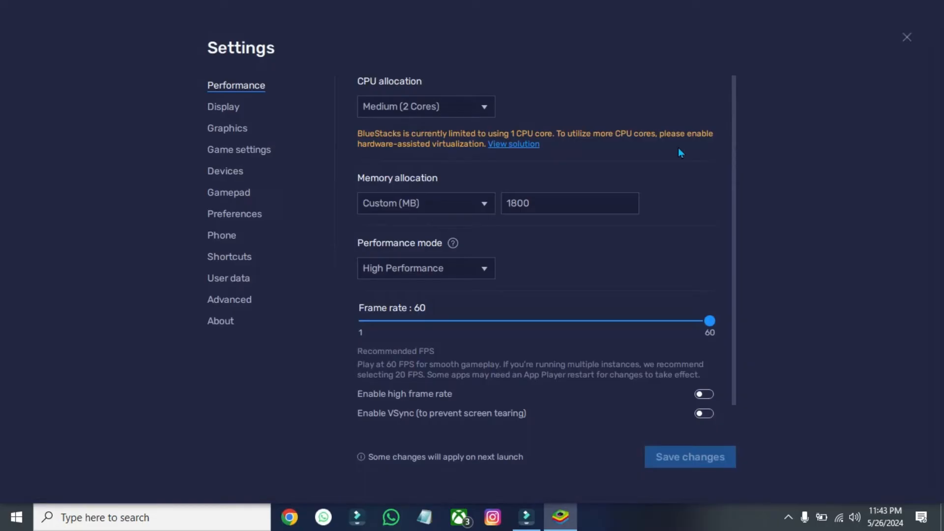
Step: Change the BlueStacks CPU allocation dropdown to Low (1 Core)
{"action": "left_click", "coordinate": [425, 107]}
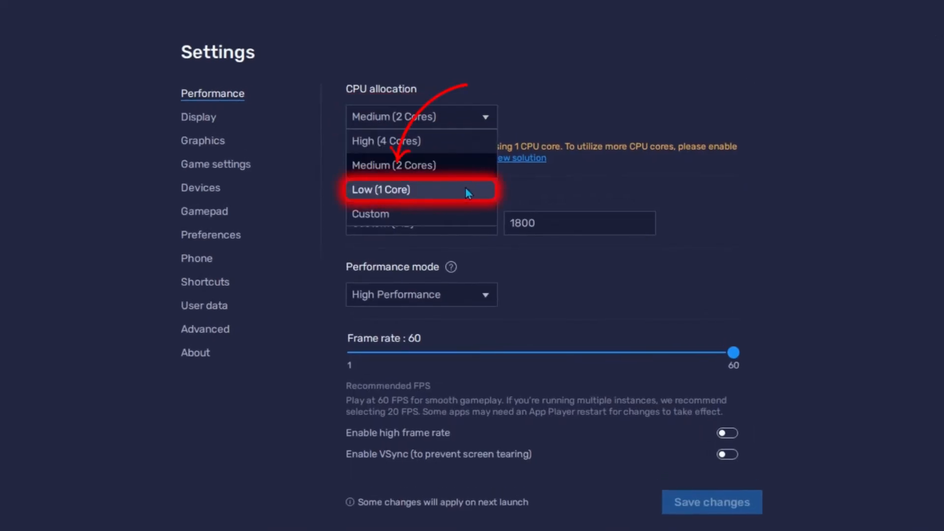
{"action": "left_click", "coordinate": [381, 189]}
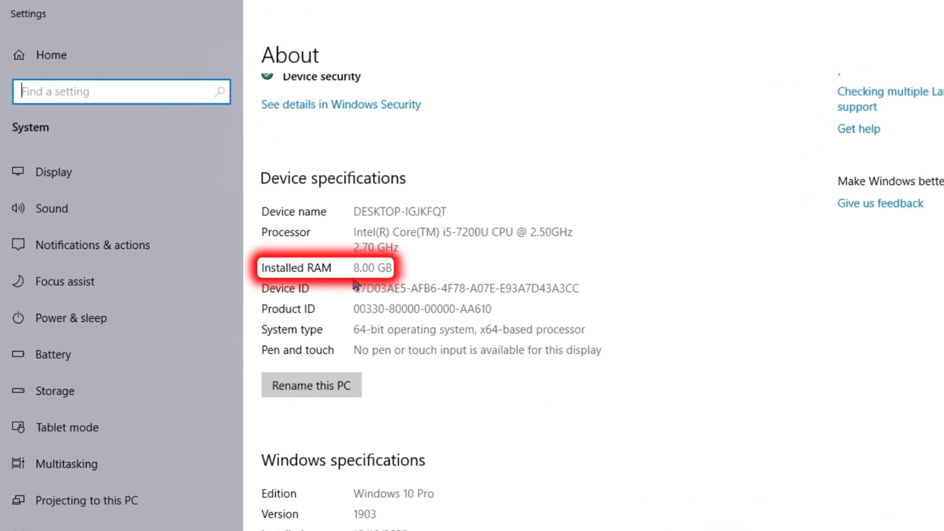
Step: Scroll the About page down to Device specifications showing 8.00 GB installed RAM
{"action": "scroll", "scroll_direction": "down", "scroll_amount": 3}
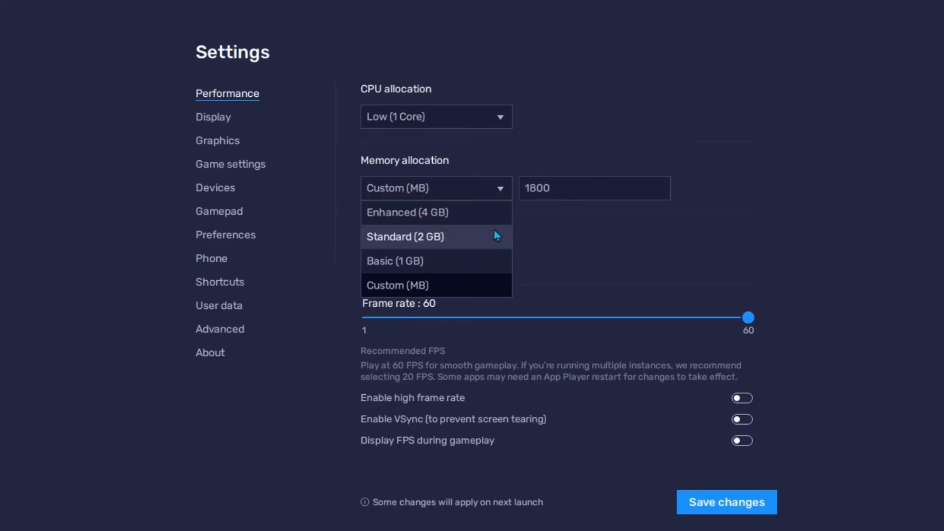
Step: Set memory to Enhanced (4 GB) and High Performance mode, keeping 60 FPS
{"action": "left_click", "coordinate": [406, 212]}
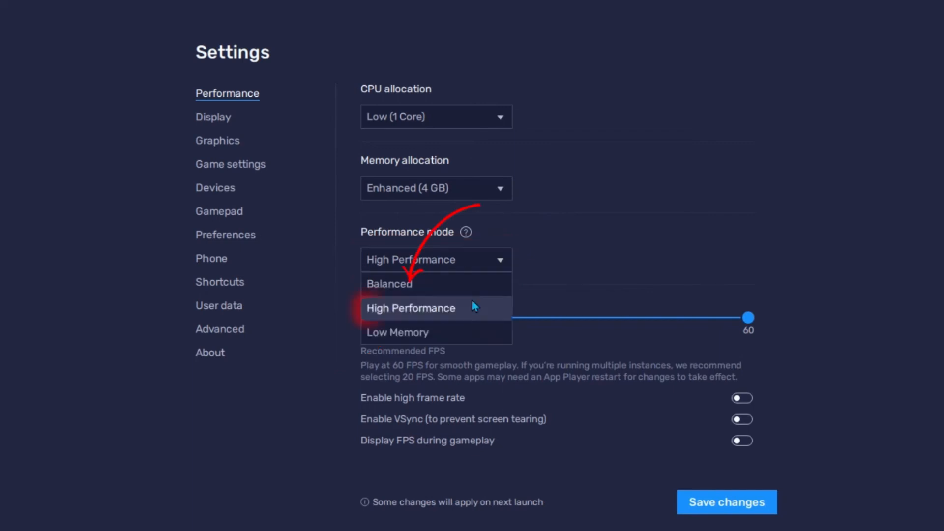
{"action": "left_click", "coordinate": [412, 308]}
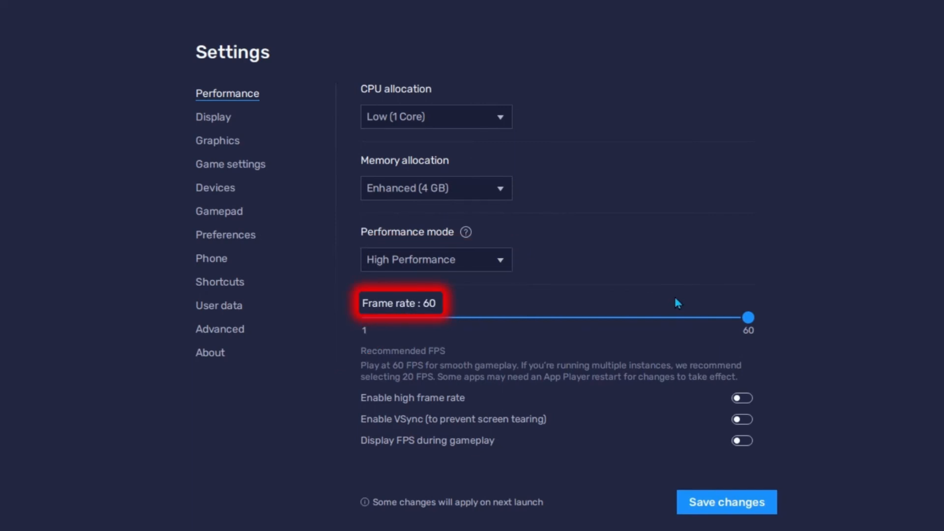
{"action": "left_click", "coordinate": [213, 117]}
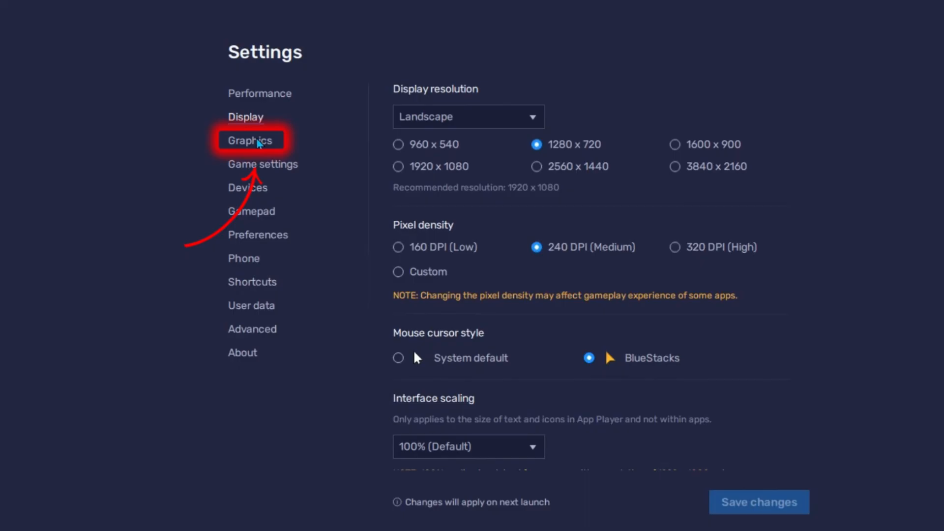
Step: Switch to the Graphics section showing Performance engine mode and OpenGL renderer
{"action": "left_click", "coordinate": [250, 140]}
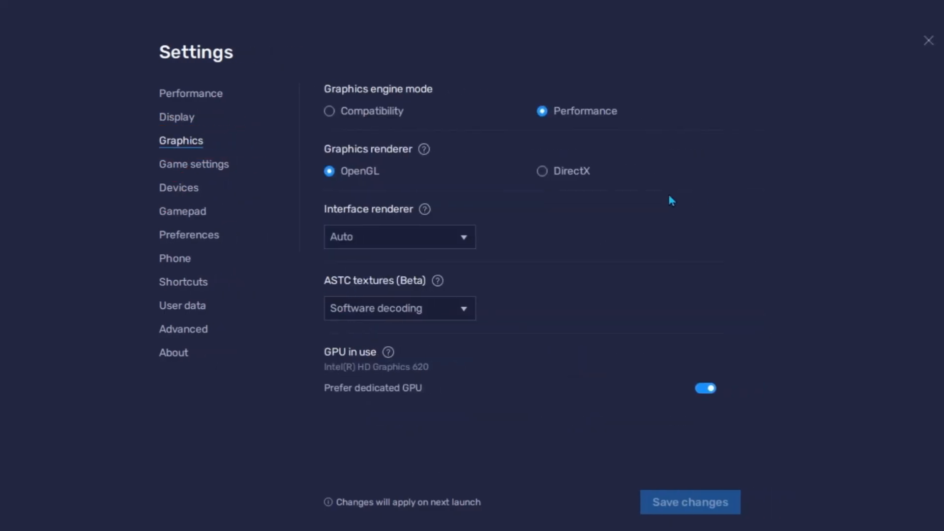